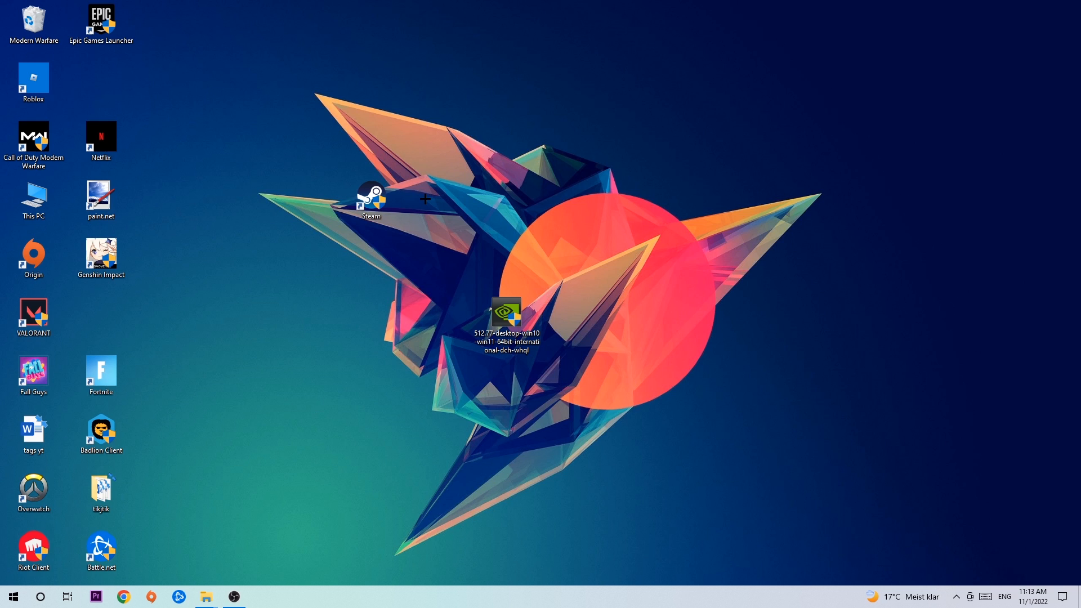
pyautogui.moveTo(1001, 464)
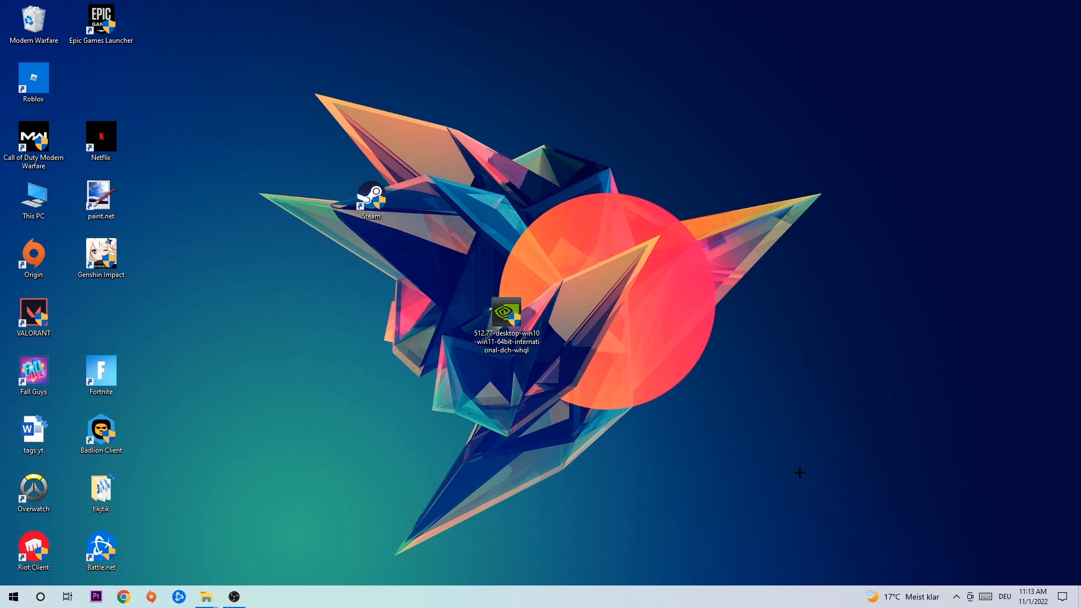
pyautogui.moveTo(754, 439)
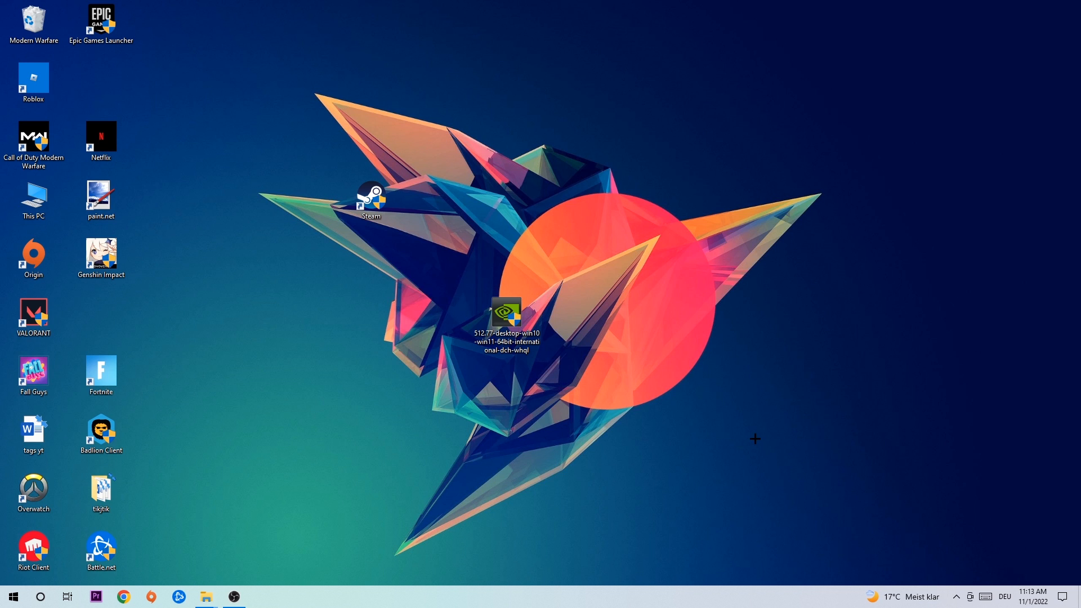
# Enter 'cmd' in the Run dialog's Open field
pyautogui.write('cmd')
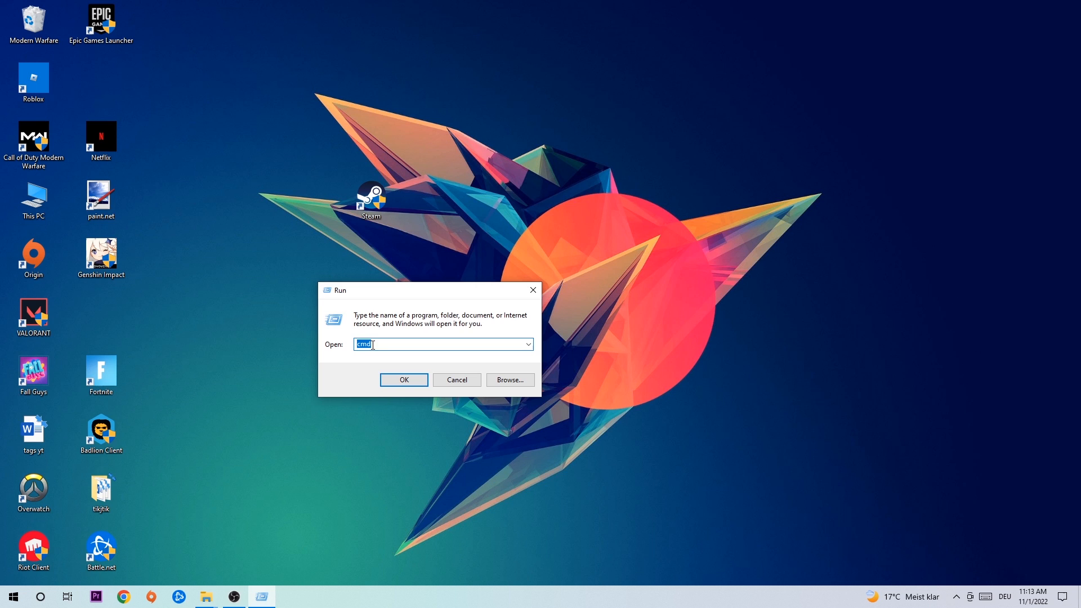
pyautogui.moveTo(431, 378)
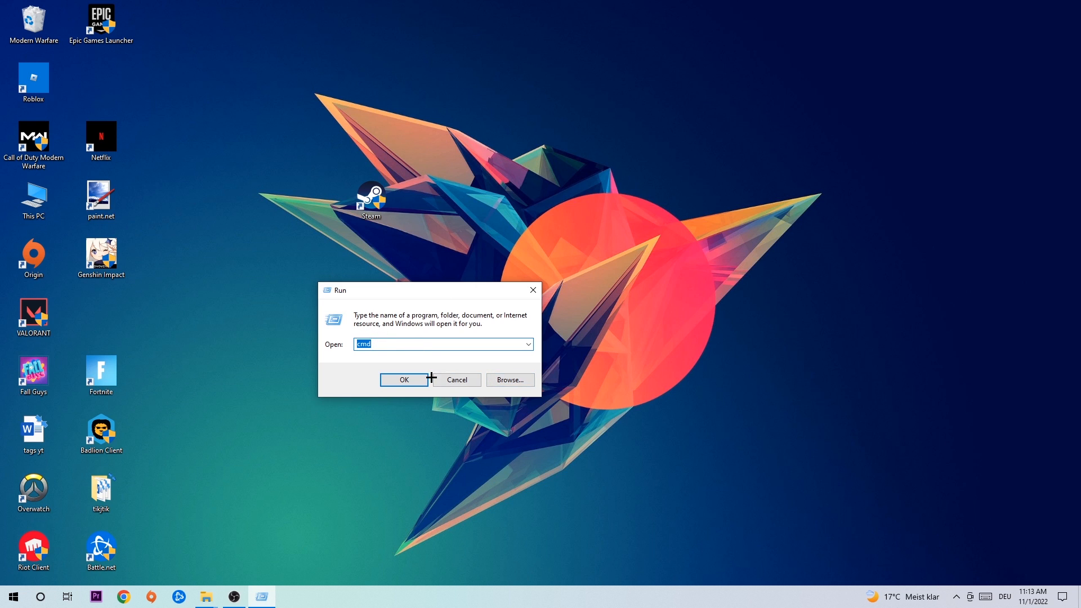
# Launch Command Prompt and run 'ipconfig /flushdns' to clear the DNS resolver cache
pyautogui.click(403, 380)
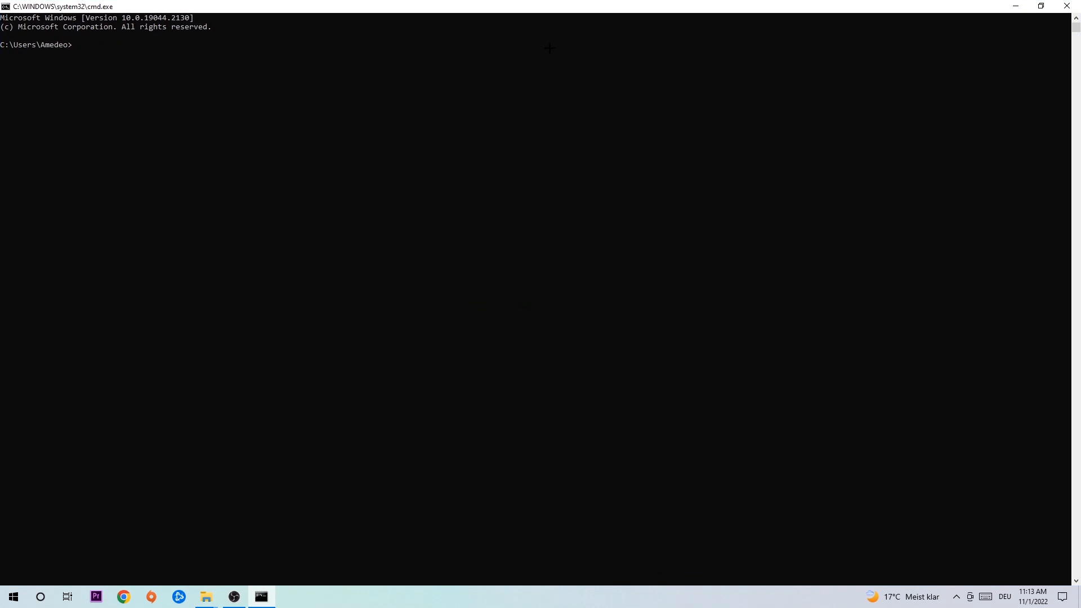
pyautogui.moveTo(564, 83)
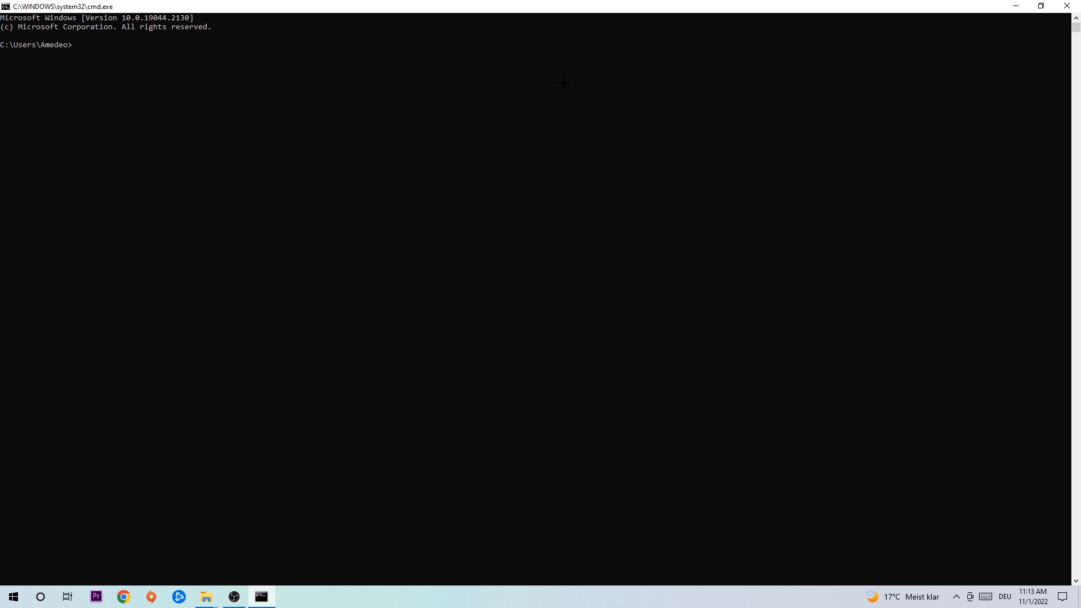
pyautogui.write('ipconfig /fk')
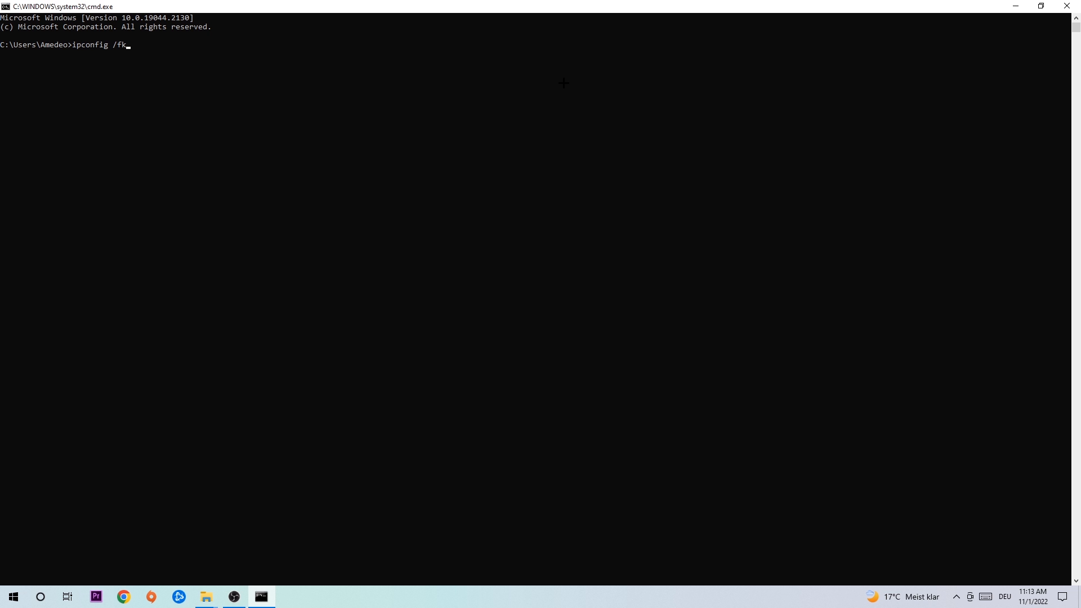
pyautogui.write('lushdns')
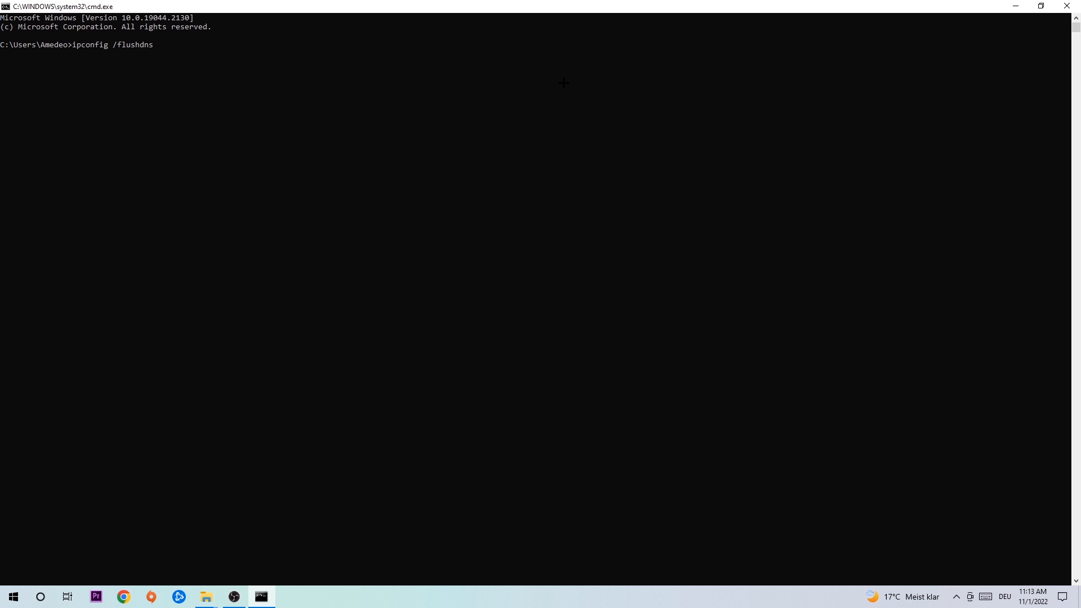
pyautogui.press('enter')
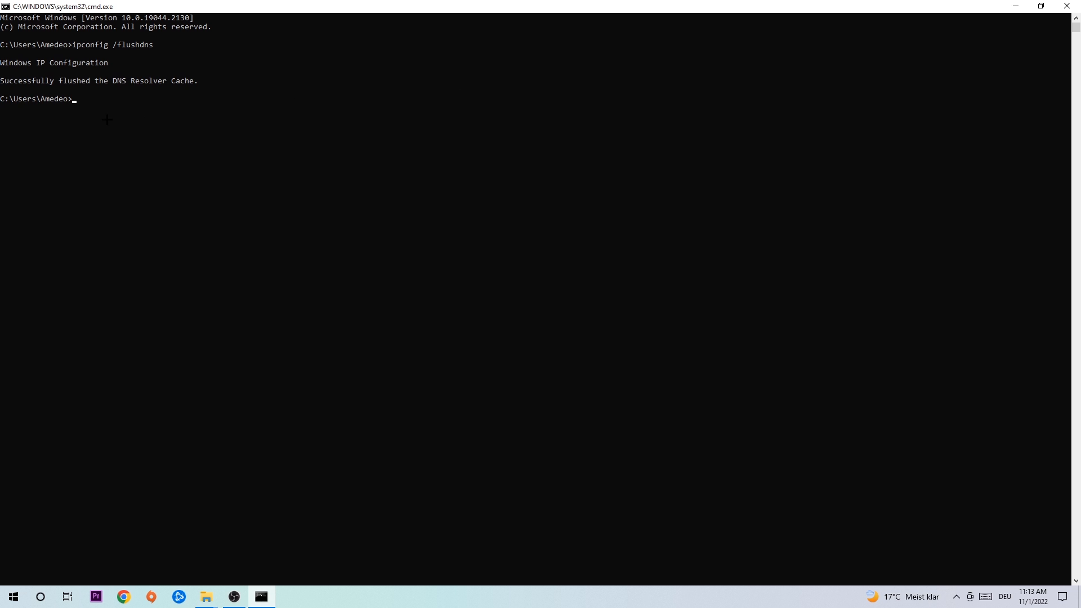
pyautogui.moveTo(1067, 5)
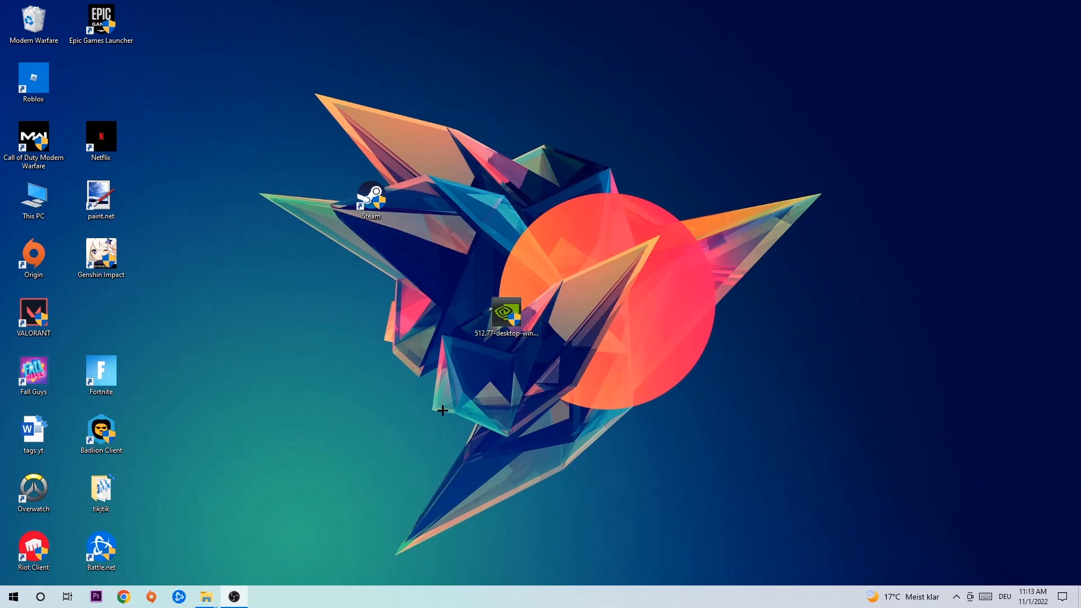
# Go from the Start menu into Settings and open Network & Internet status
pyautogui.click(12, 597)
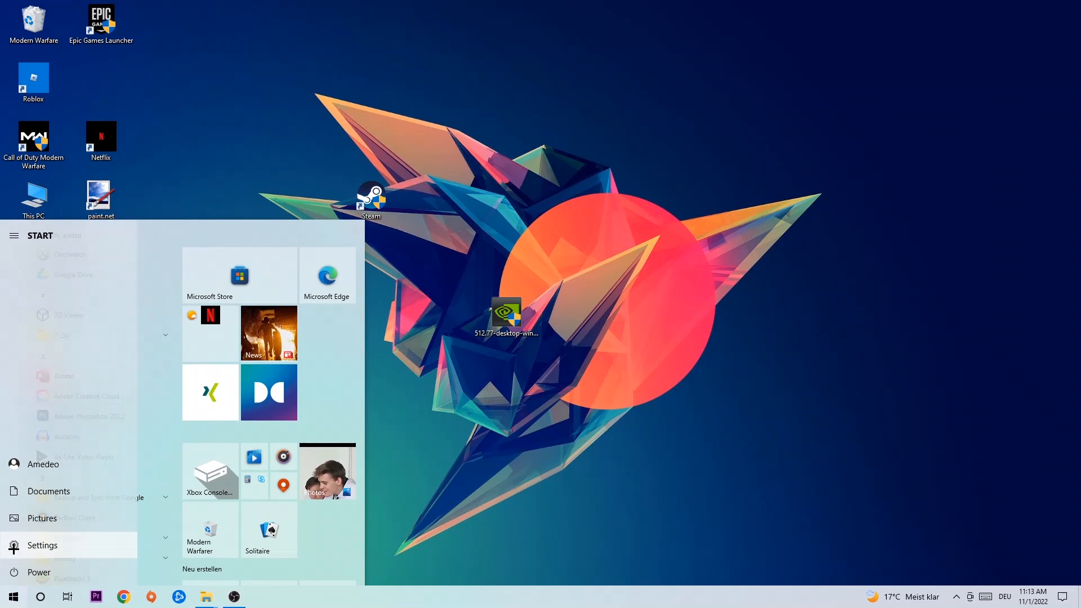
pyautogui.click(42, 546)
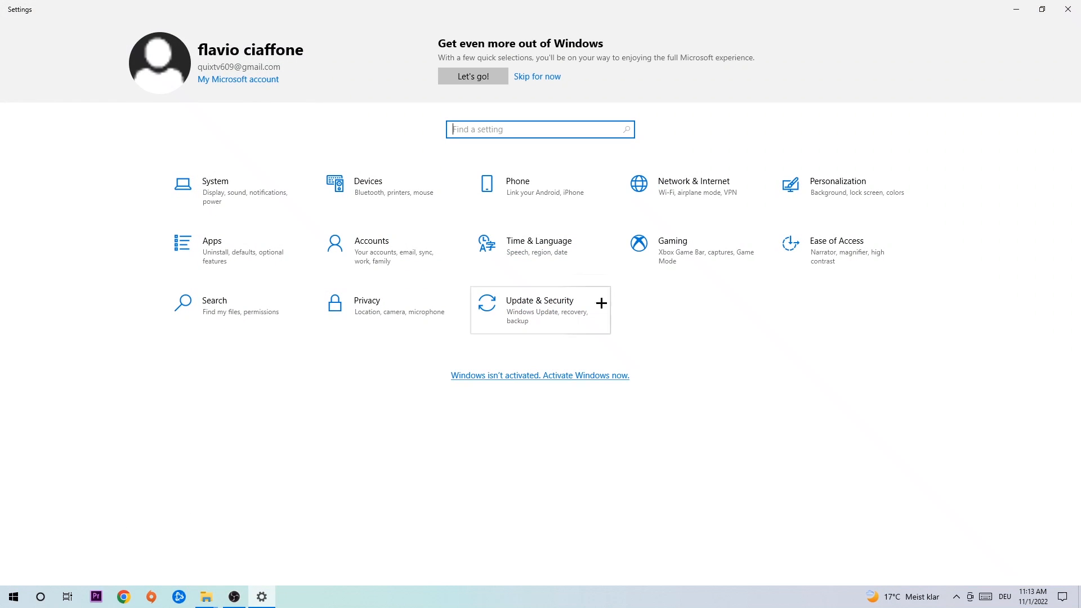
pyautogui.click(693, 184)
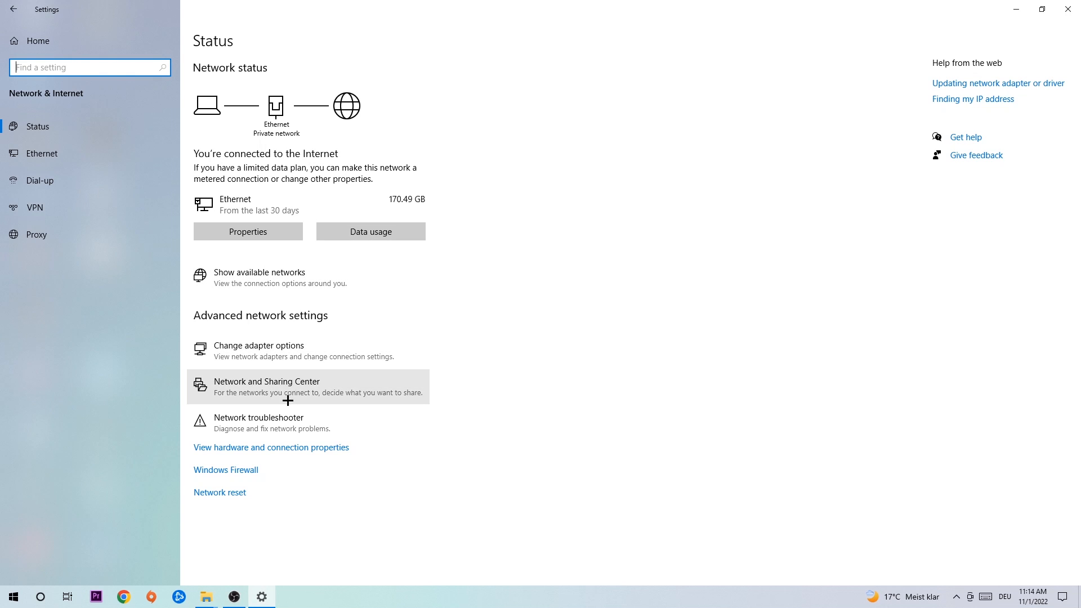
pyautogui.moveTo(298, 422)
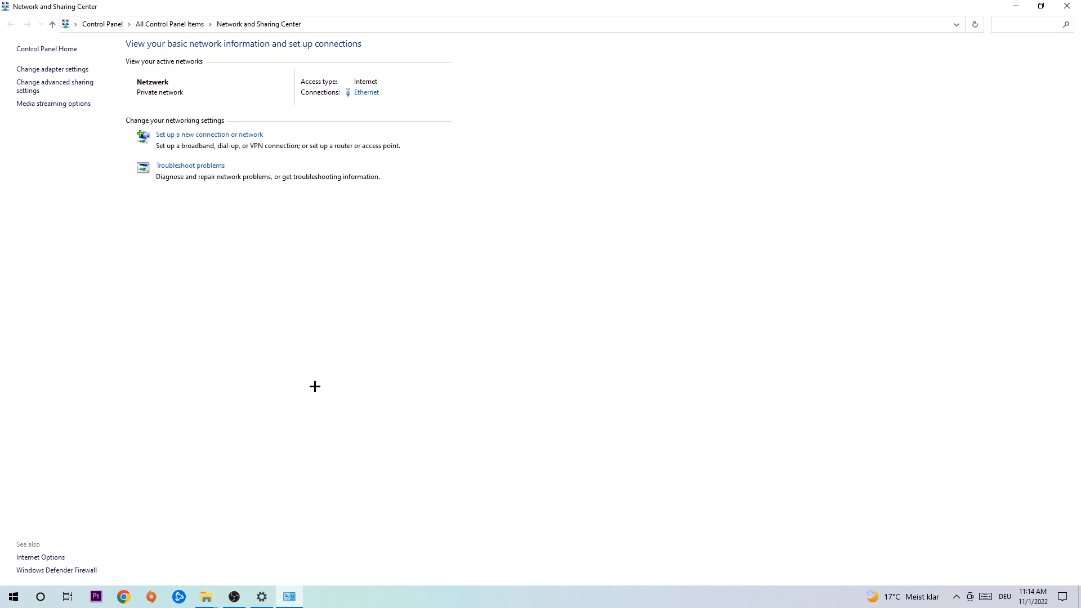
pyautogui.moveTo(348, 166)
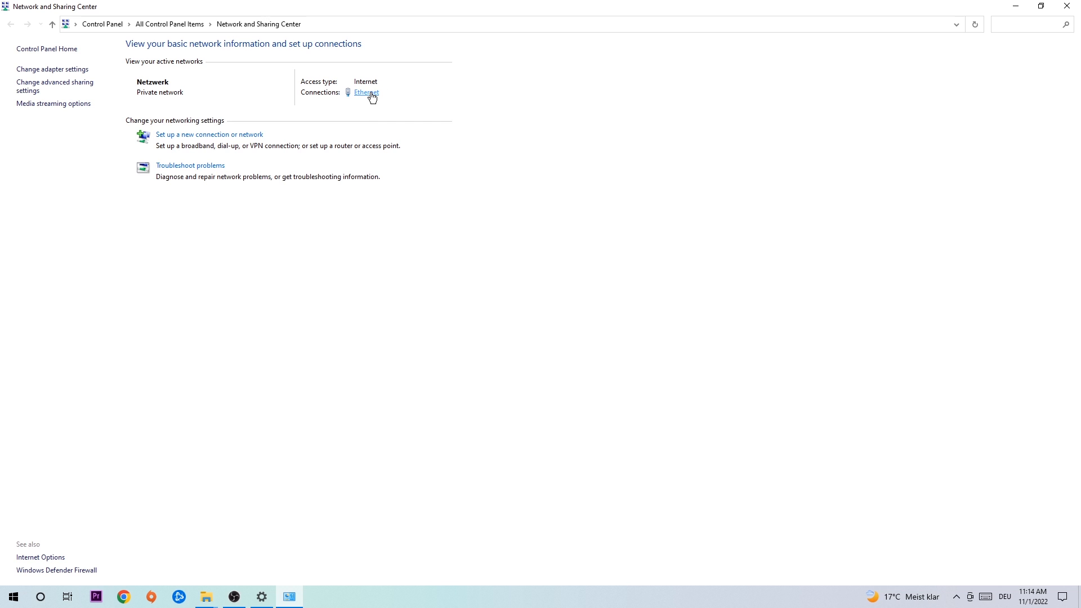
pyautogui.moveTo(370, 96)
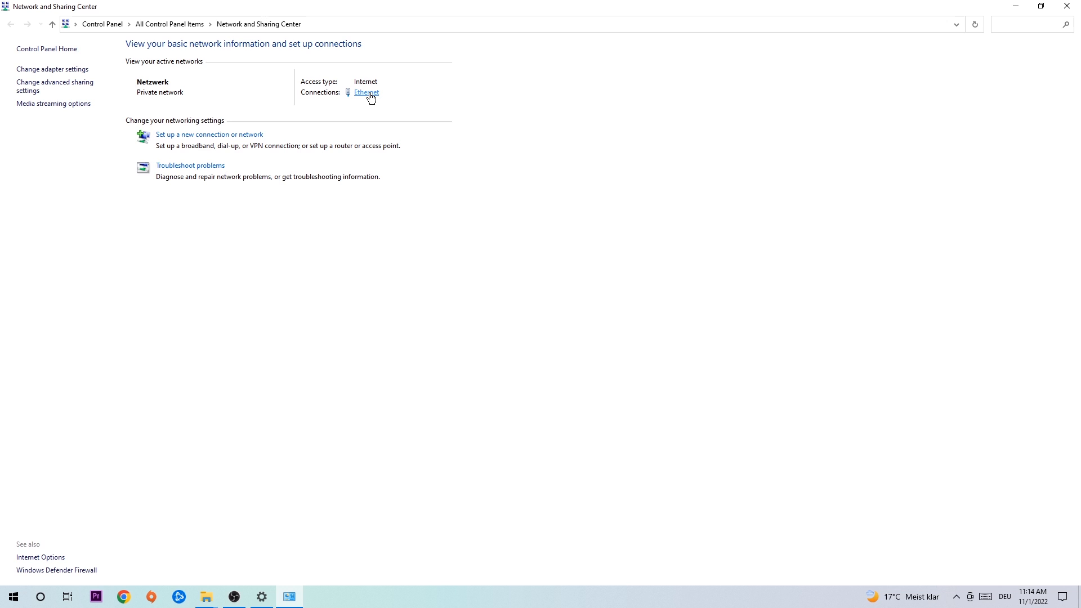
# Open the Ethernet connection's Status dialog from Network and Sharing Center
pyautogui.click(366, 92)
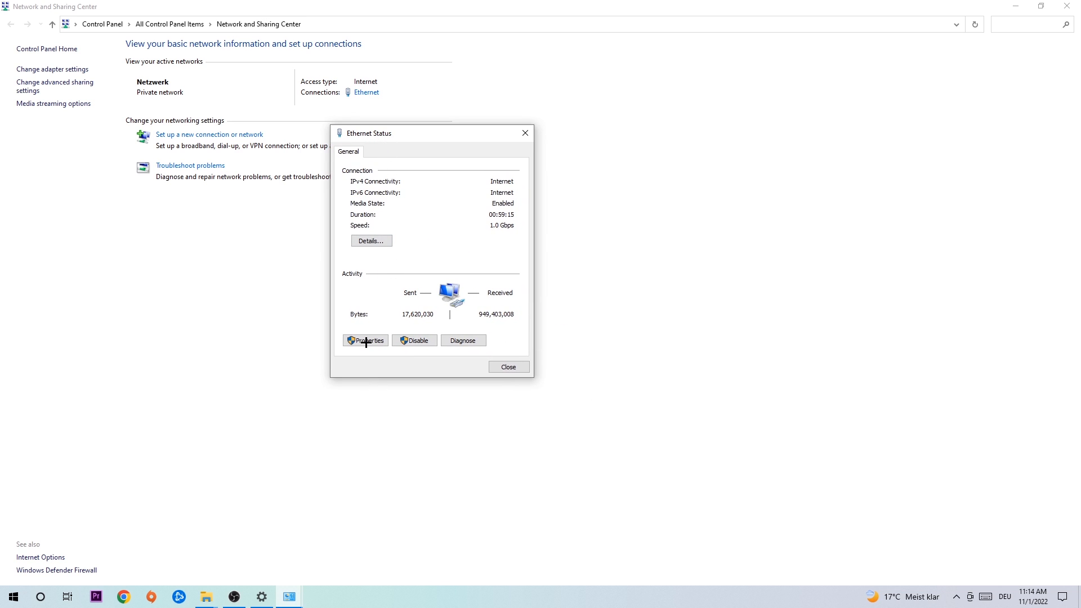
# In Ethernet's TCP/IPv4 properties, select 'Use the following DNS server addresses'
pyautogui.click(365, 340)
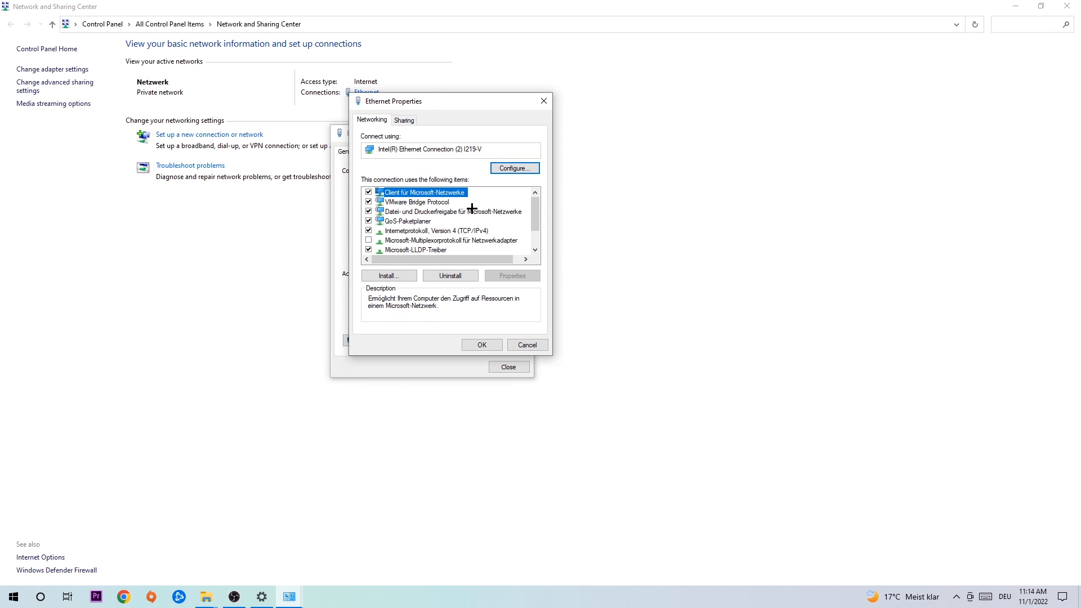
pyautogui.doubleClick(436, 230)
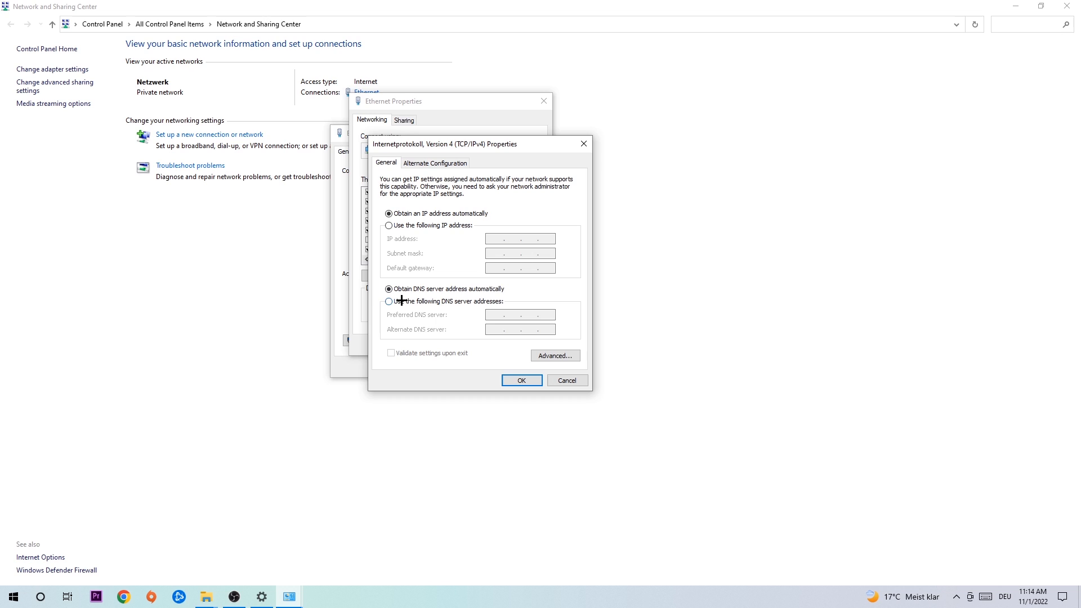
pyautogui.click(389, 301)
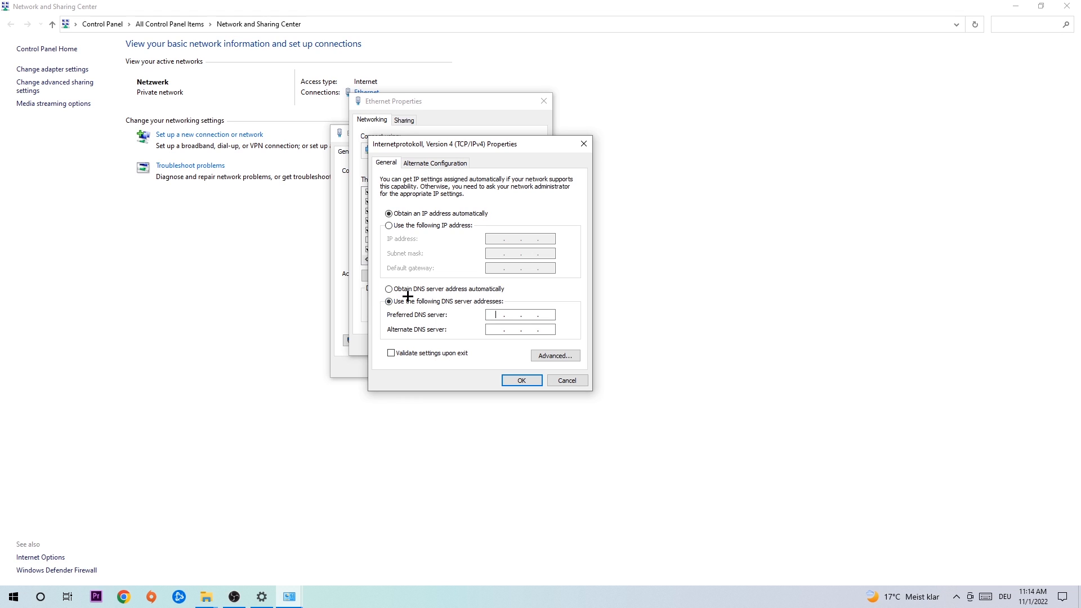